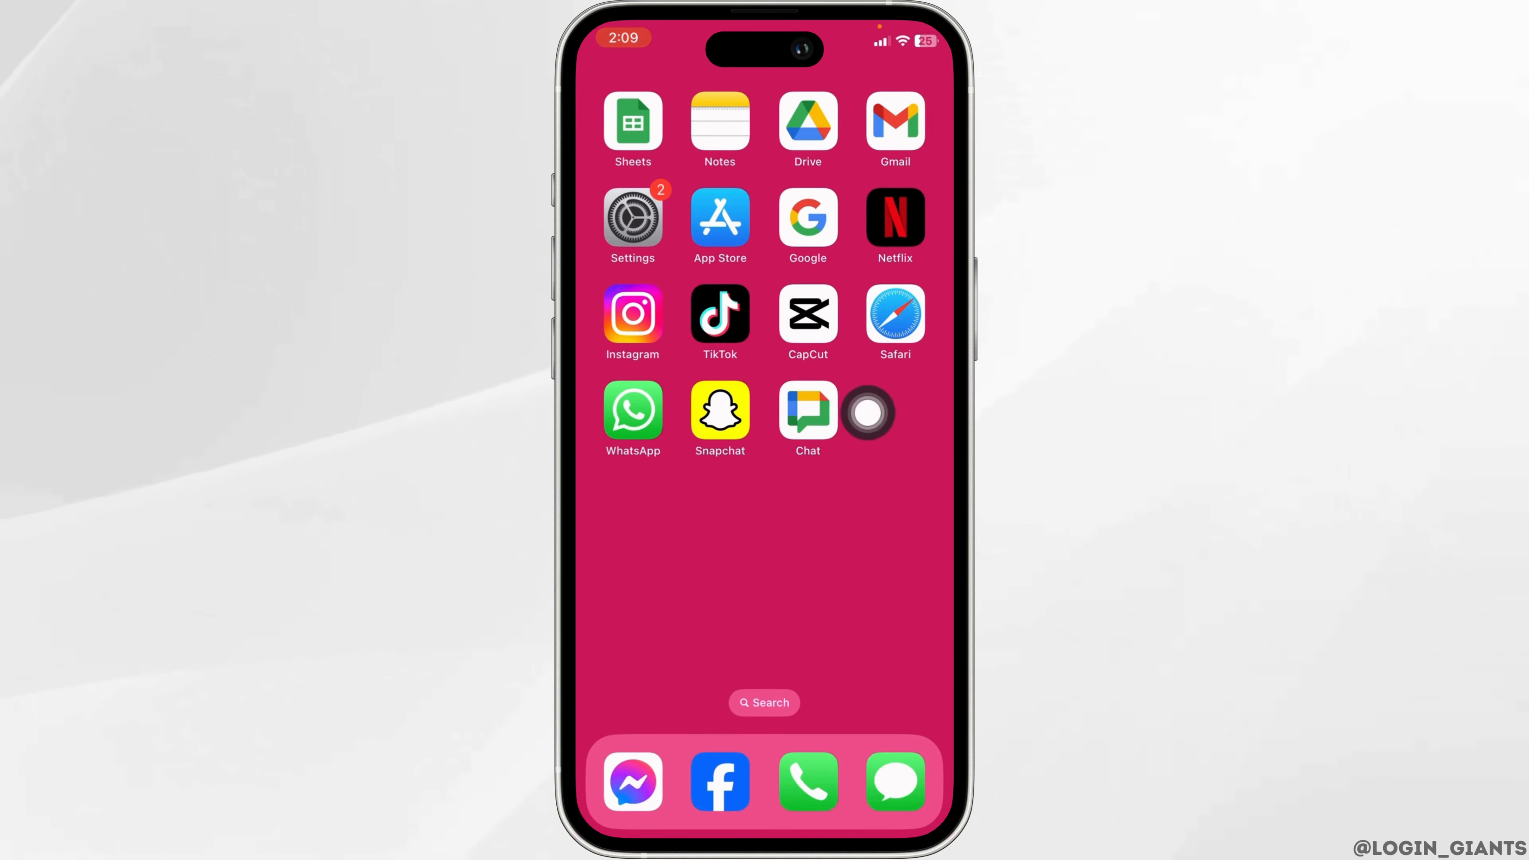
Launch Google Chat to show the Direct messages list
click(807, 412)
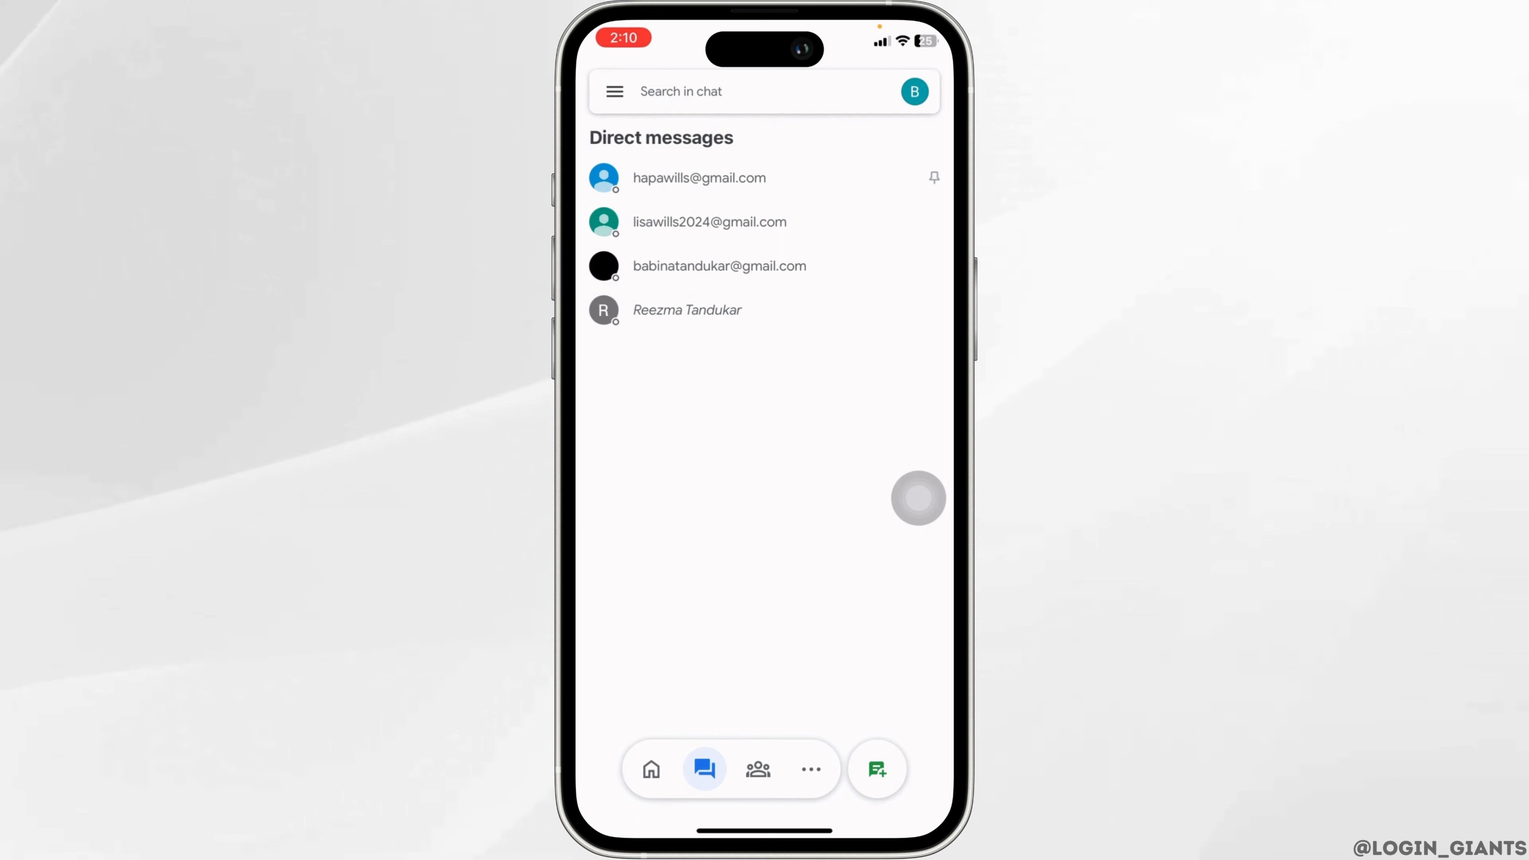
Hide the second direct message conversation via its Conversation options
click(708, 222)
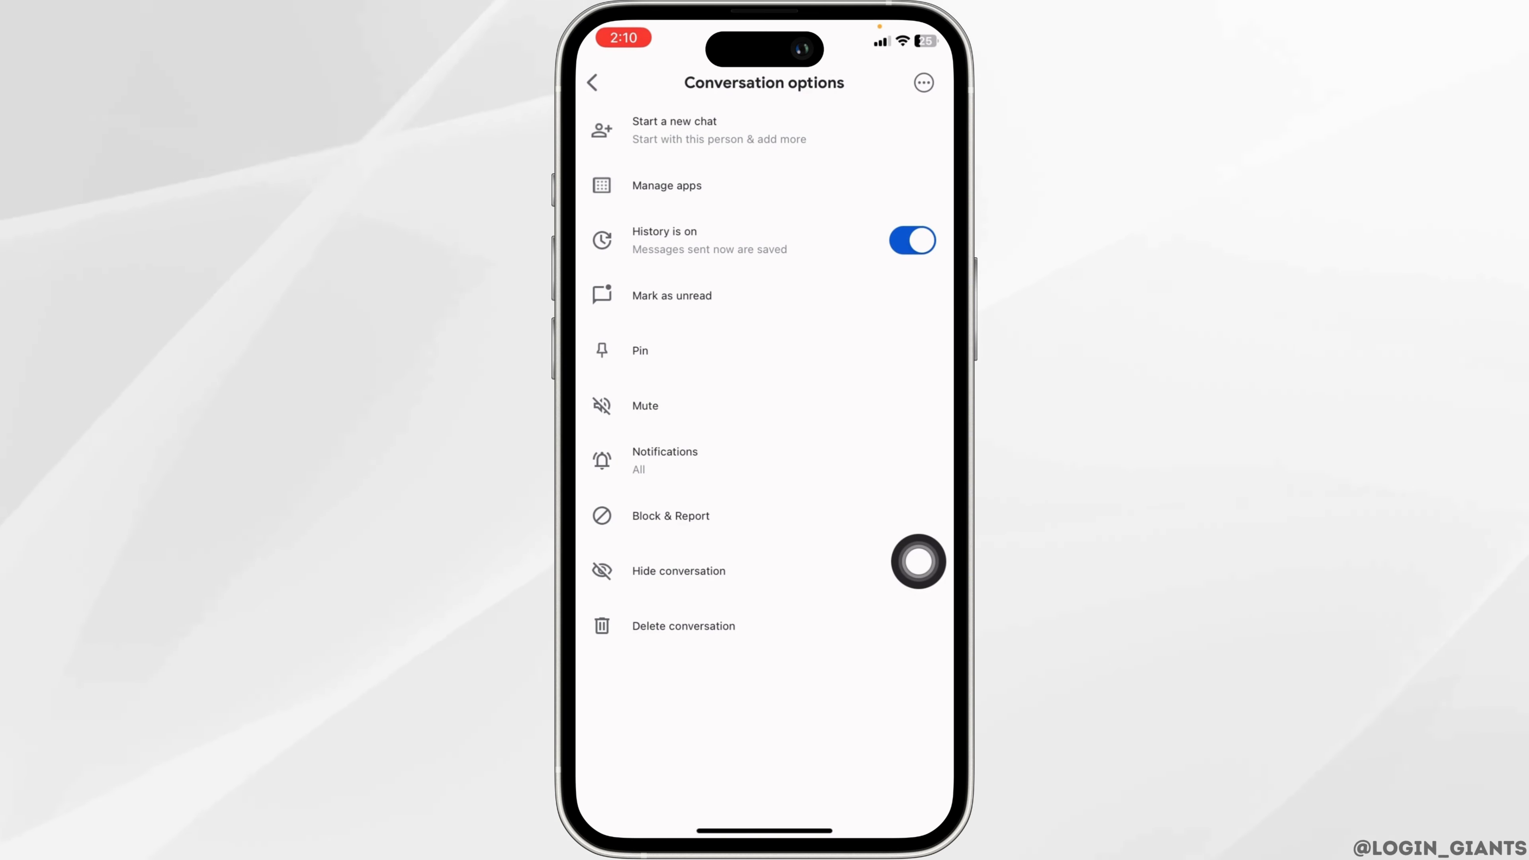
click(590, 82)
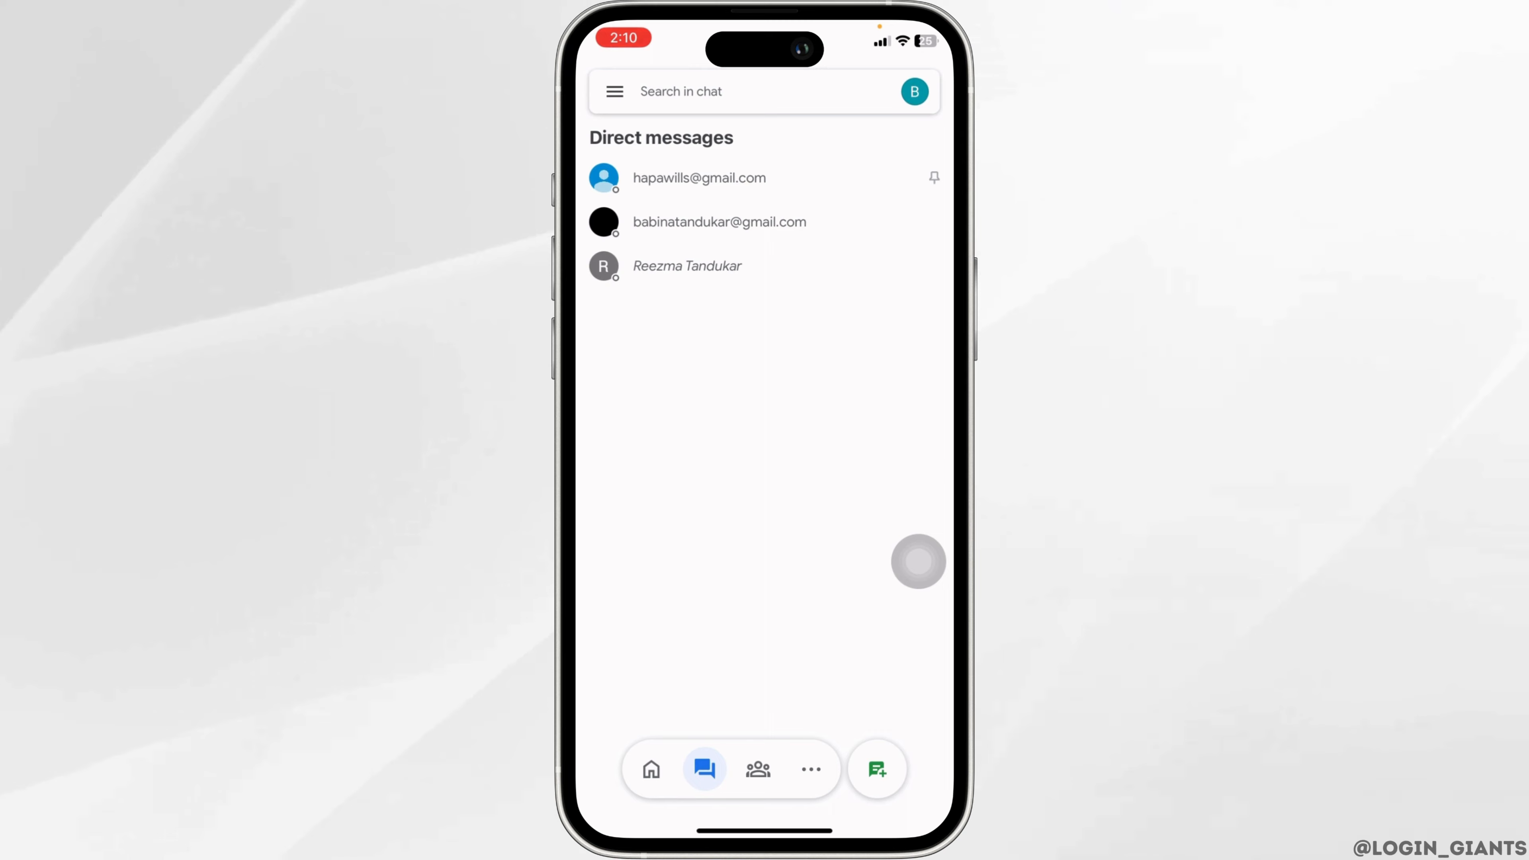
mouse_move(916, 161)
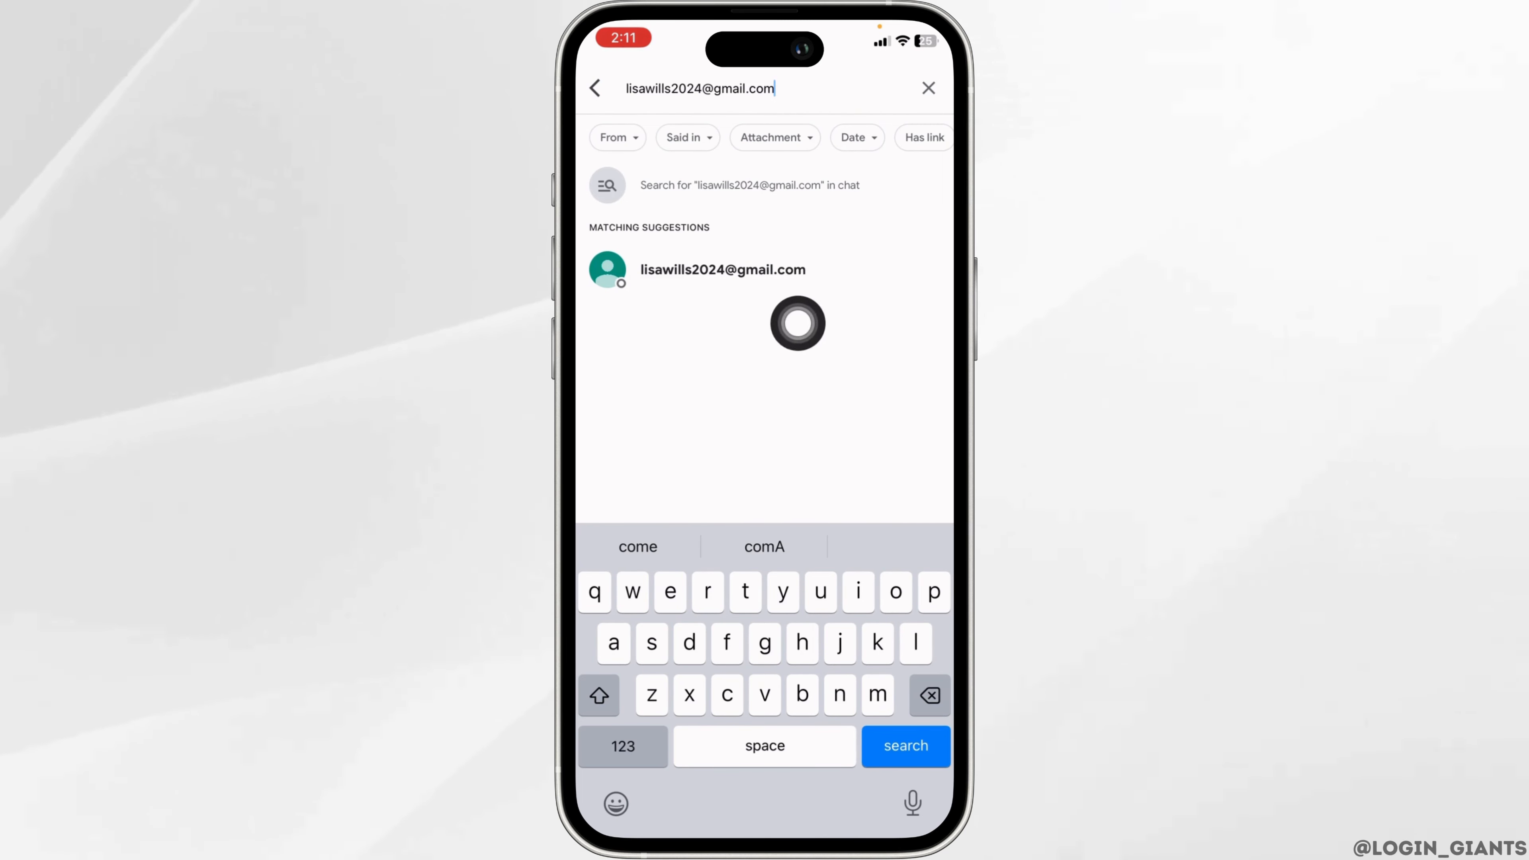
Reopen the hidden conversation from the search suggestions, showing its message history
click(722, 269)
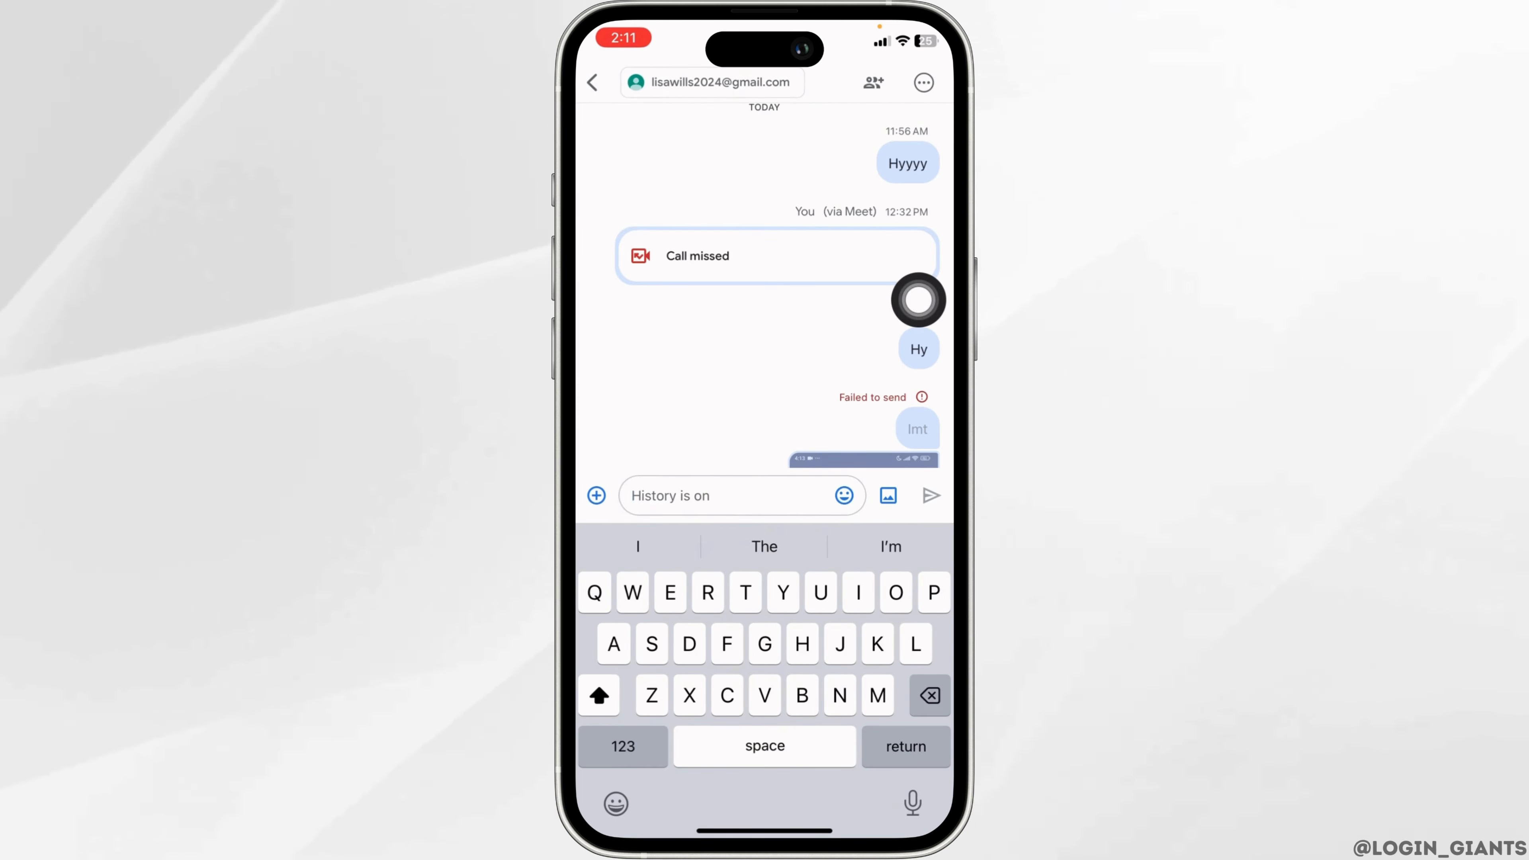